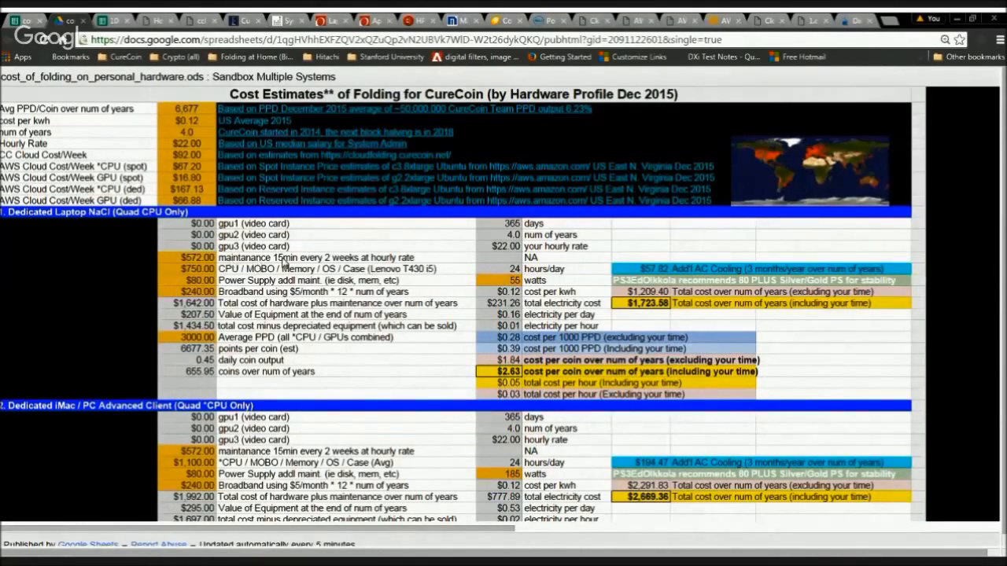
Scroll the published folding cost sheet down to the HI-END CureCoin Cloud estimate
scroll(down, 3)
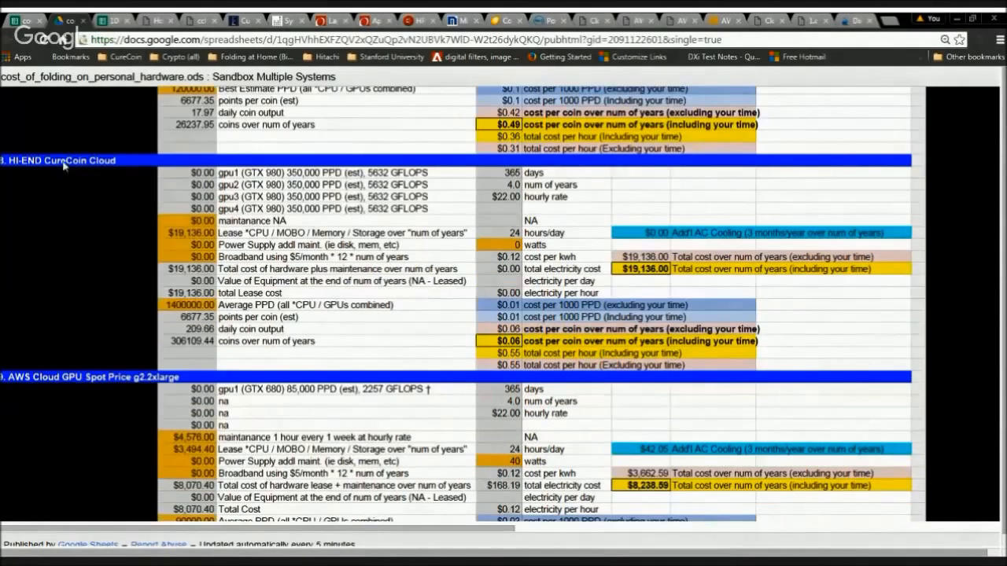
mouse_move(67, 232)
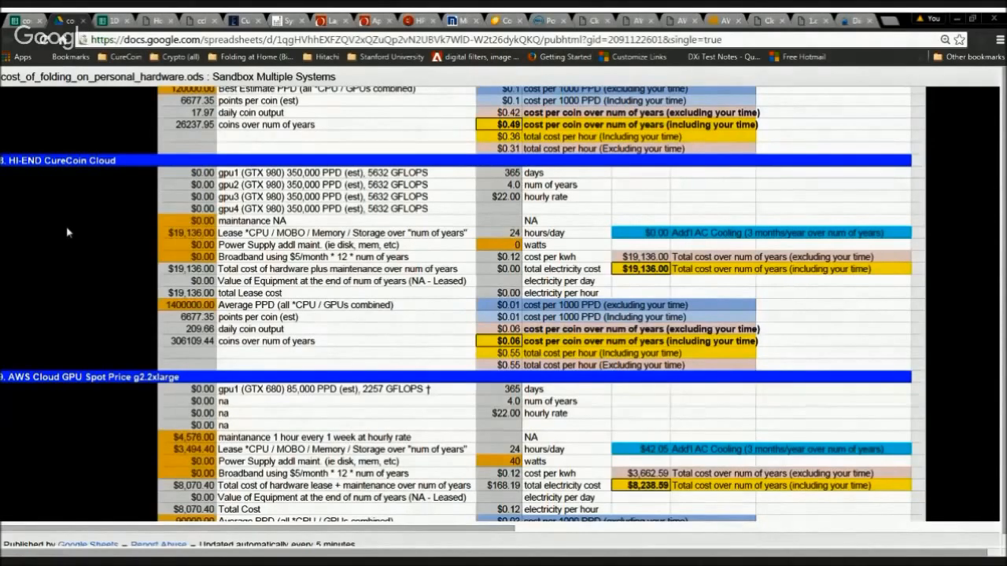
scroll(down, 3)
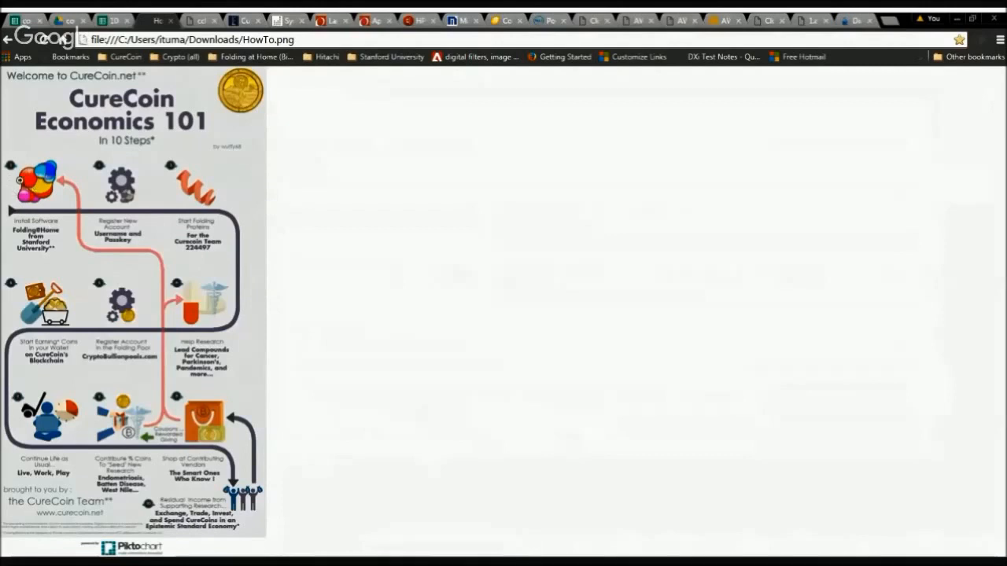
mouse_move(201, 180)
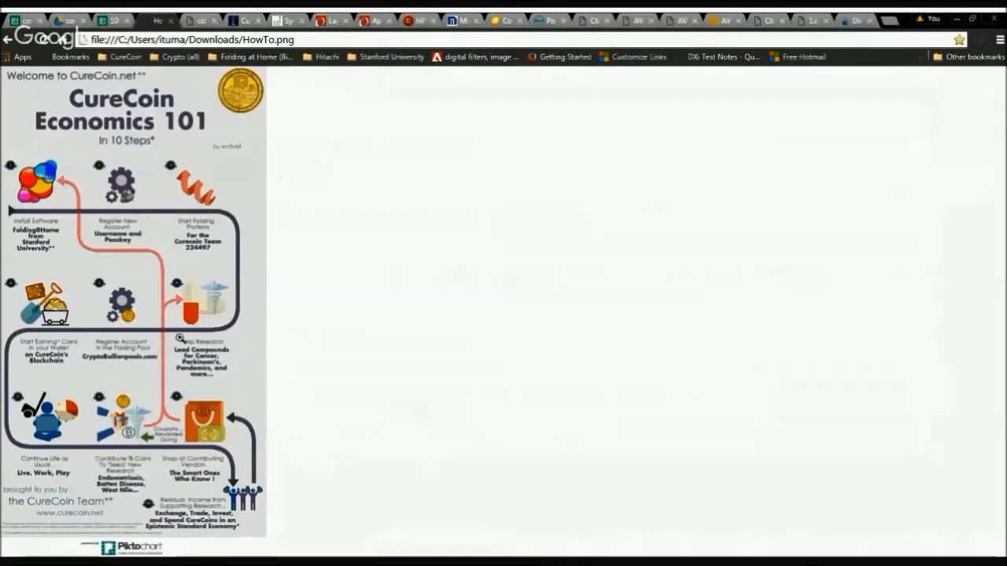
mouse_move(125, 352)
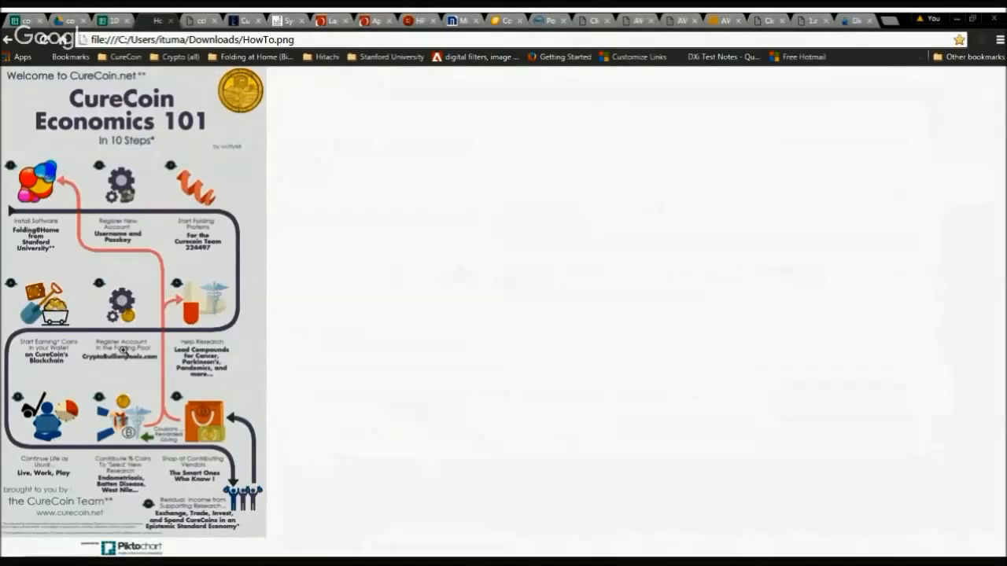
mouse_move(202, 433)
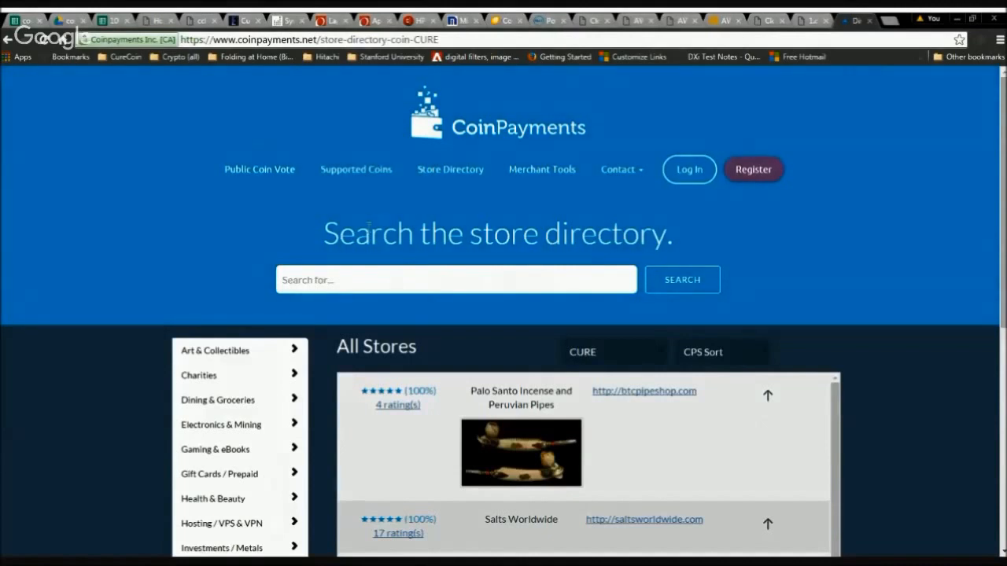
Scroll through the All Stores list of CoinPayments shops accepting CURE
scroll(down, 3)
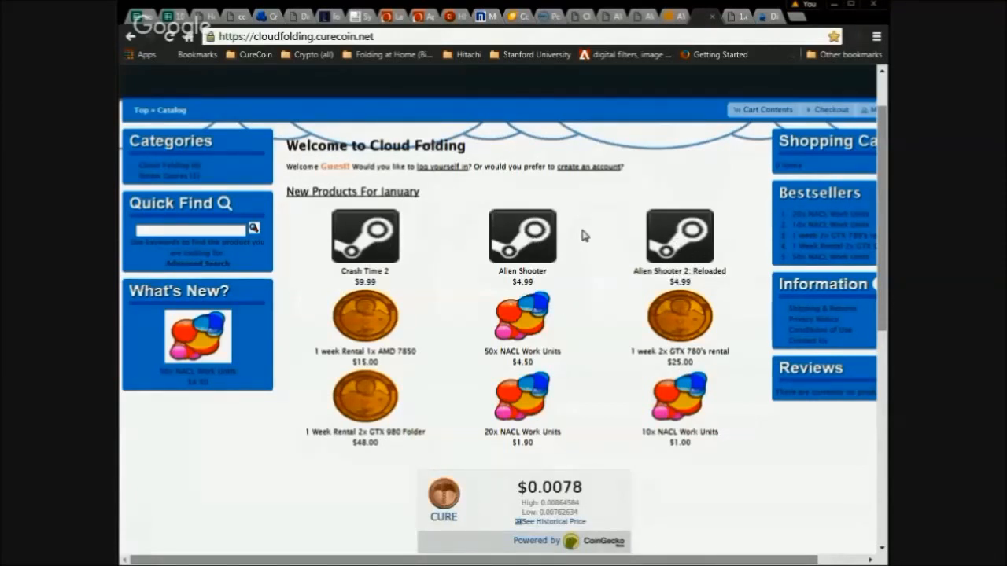
mouse_move(576, 245)
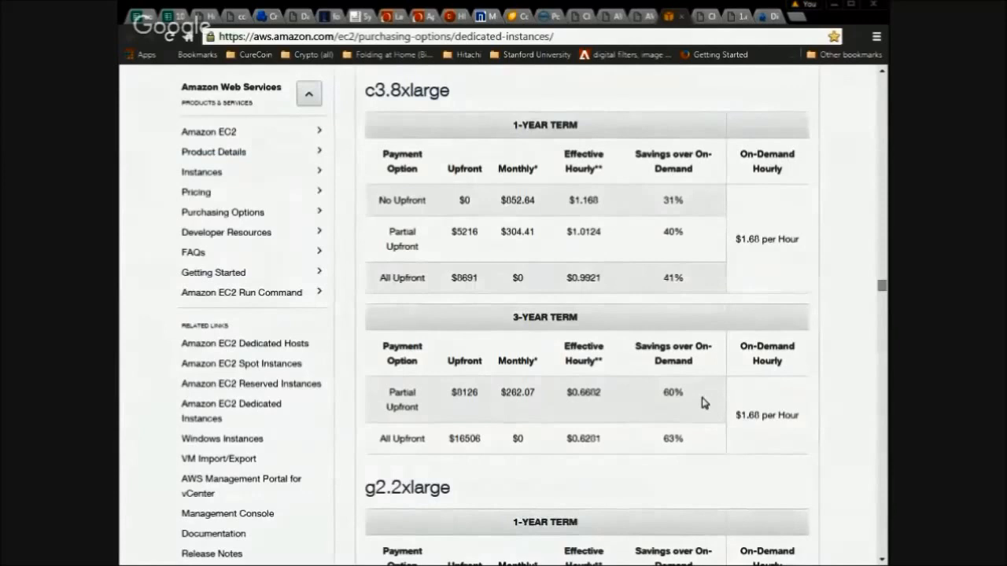
Highlight the c3.8xlarge 1-year No Upfront option at $1.168 effective hourly
double_click(402, 200)
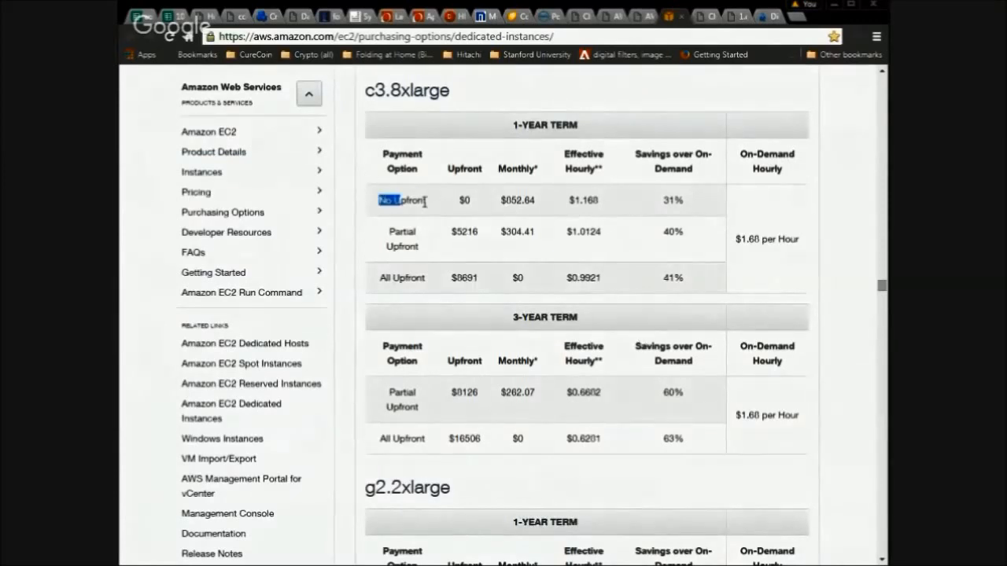